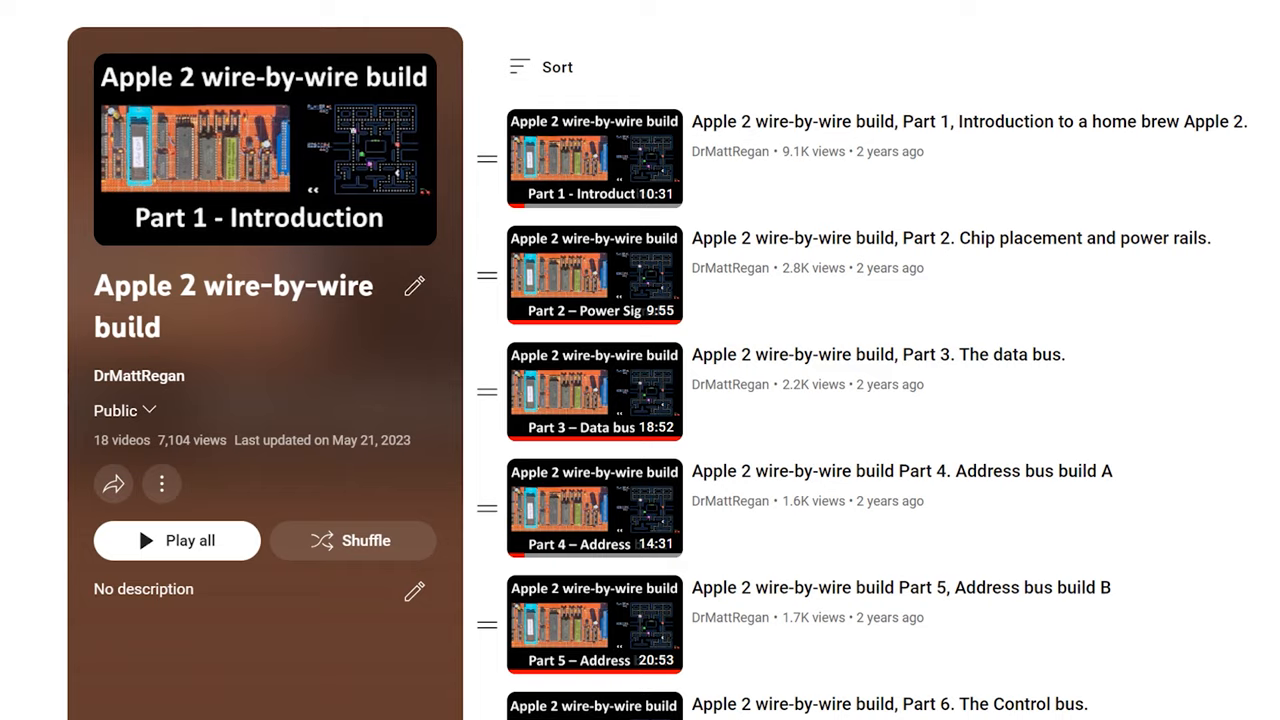
scroll("down", 3)
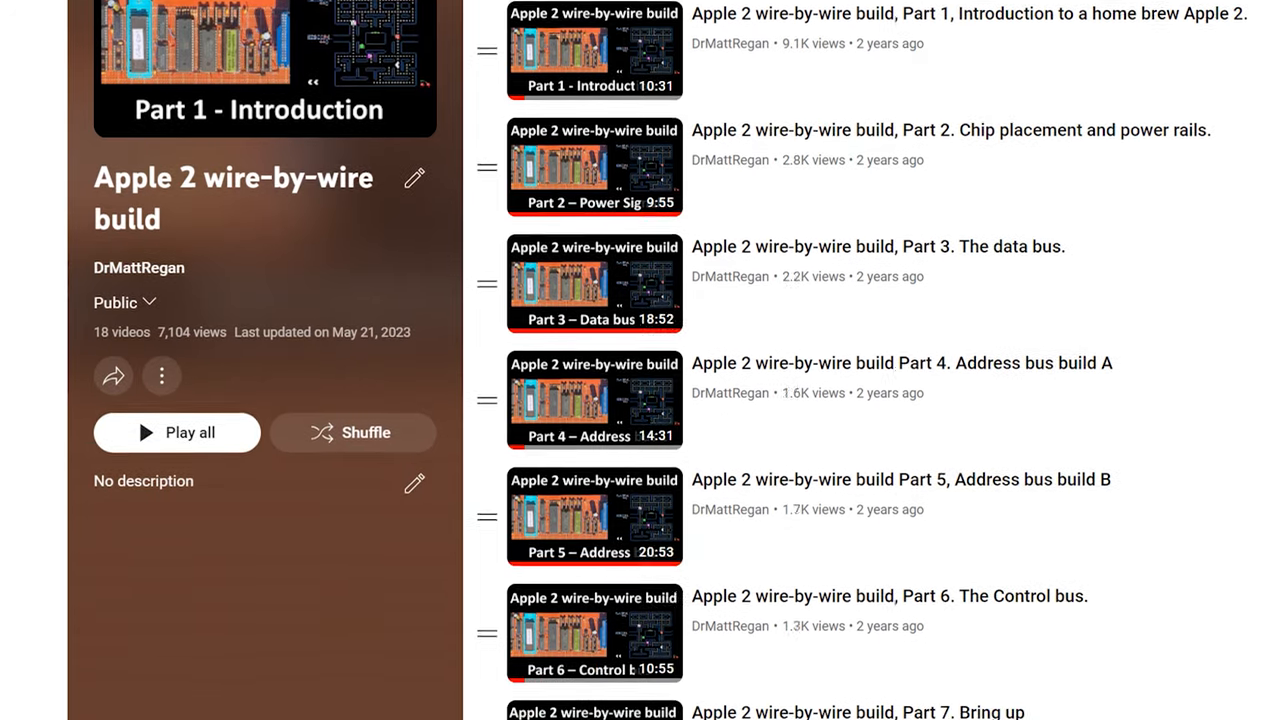
scroll("down", 3)
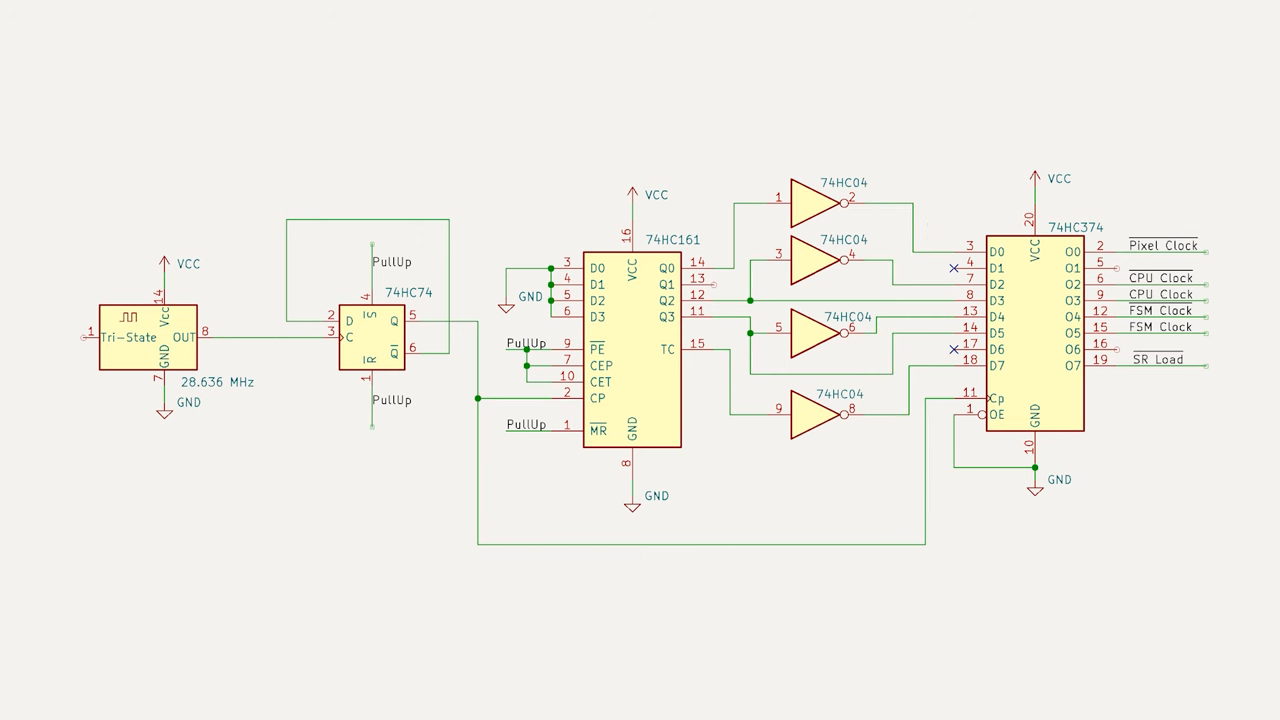
left_click_drag(804, 100, 804, 516)
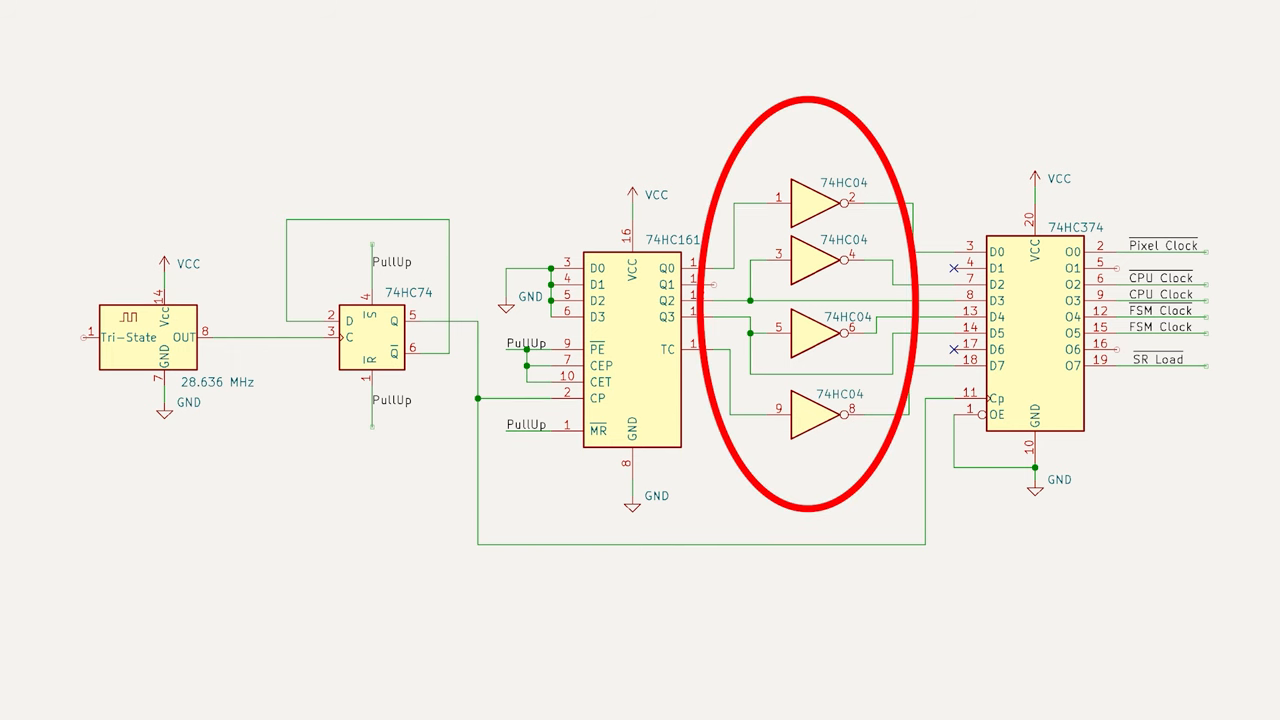